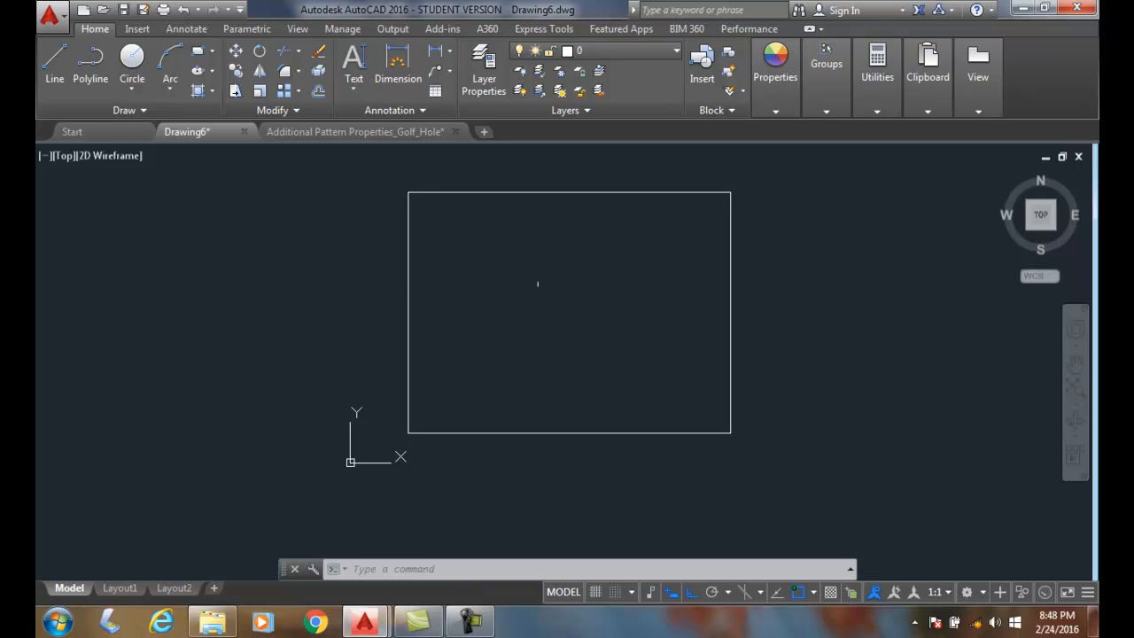
{"action": "mouse_move", "coordinate": [607, 302]}
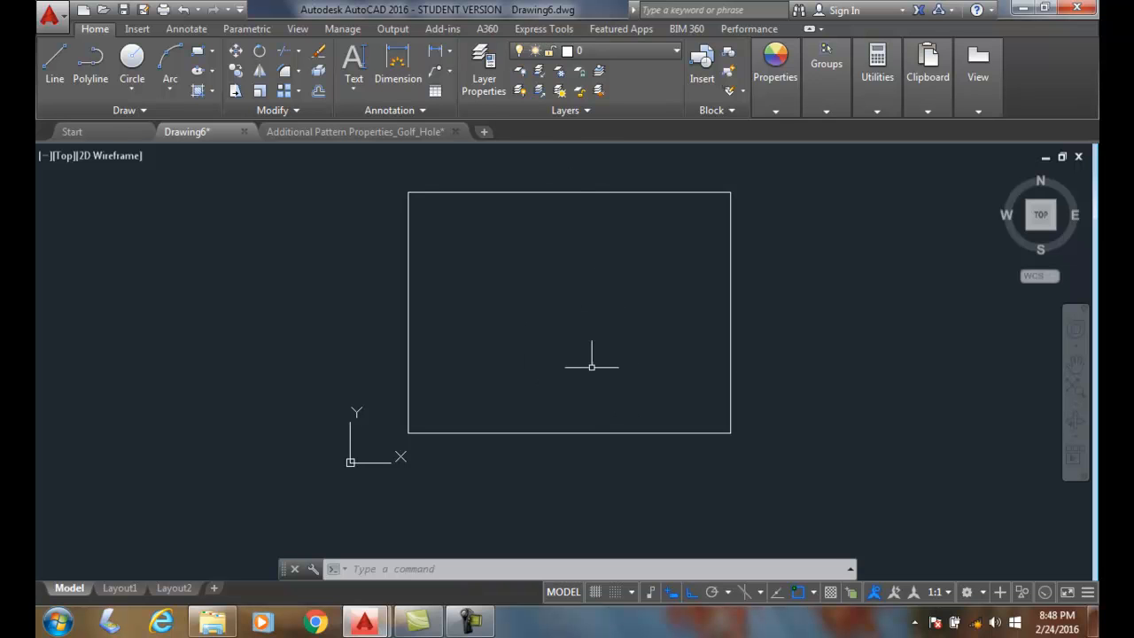
{"action": "mouse_move", "coordinate": [332, 190]}
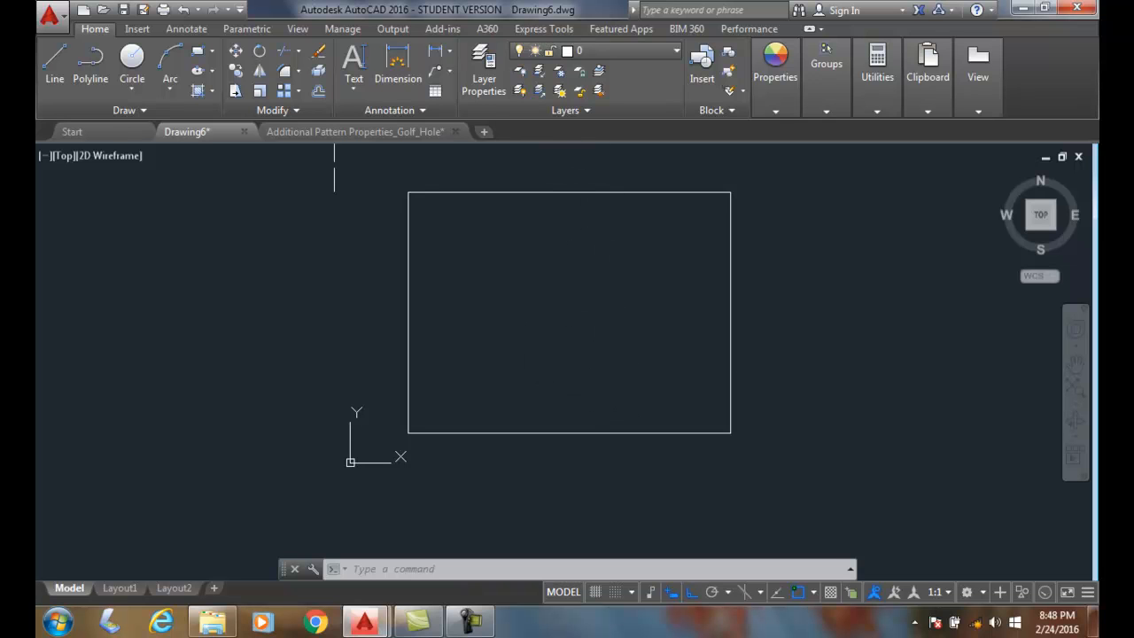
{"action": "mouse_move", "coordinate": [195, 91]}
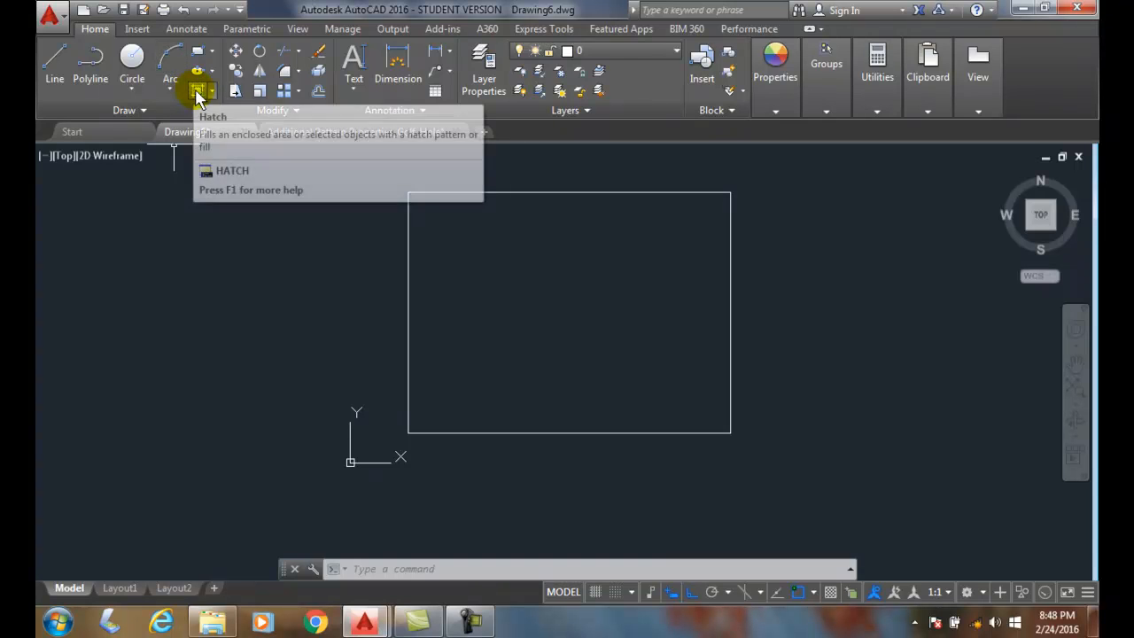
- Fill the rectangle with the AR-B816C brick hatch pattern and close Hatch Creation
{"action": "left_click", "coordinate": [196, 88]}
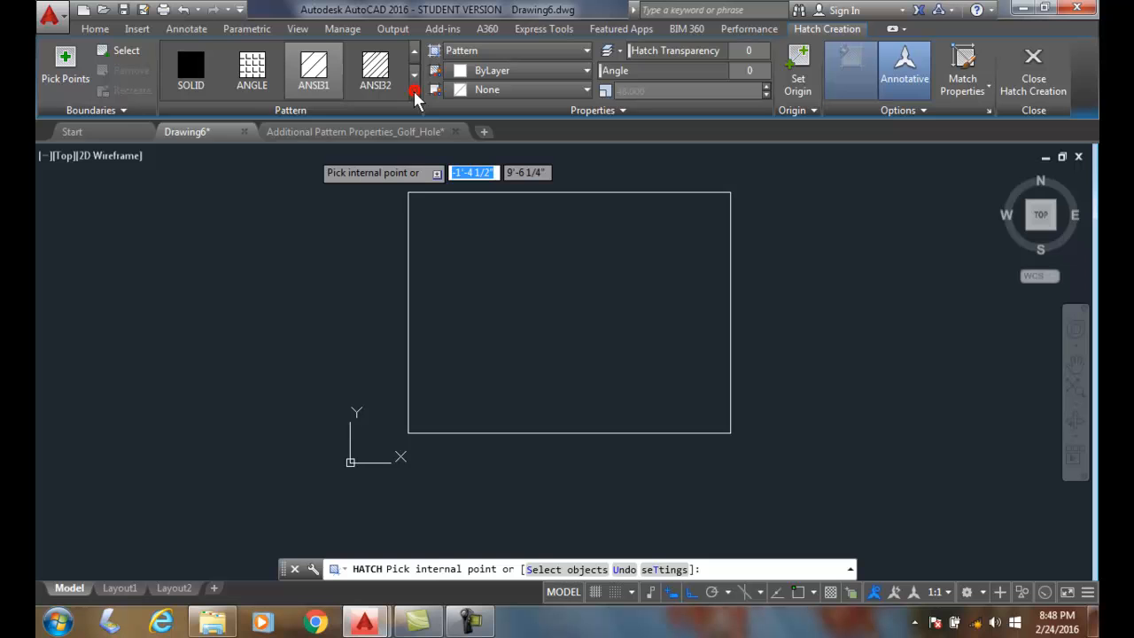
{"action": "left_click", "coordinate": [406, 90]}
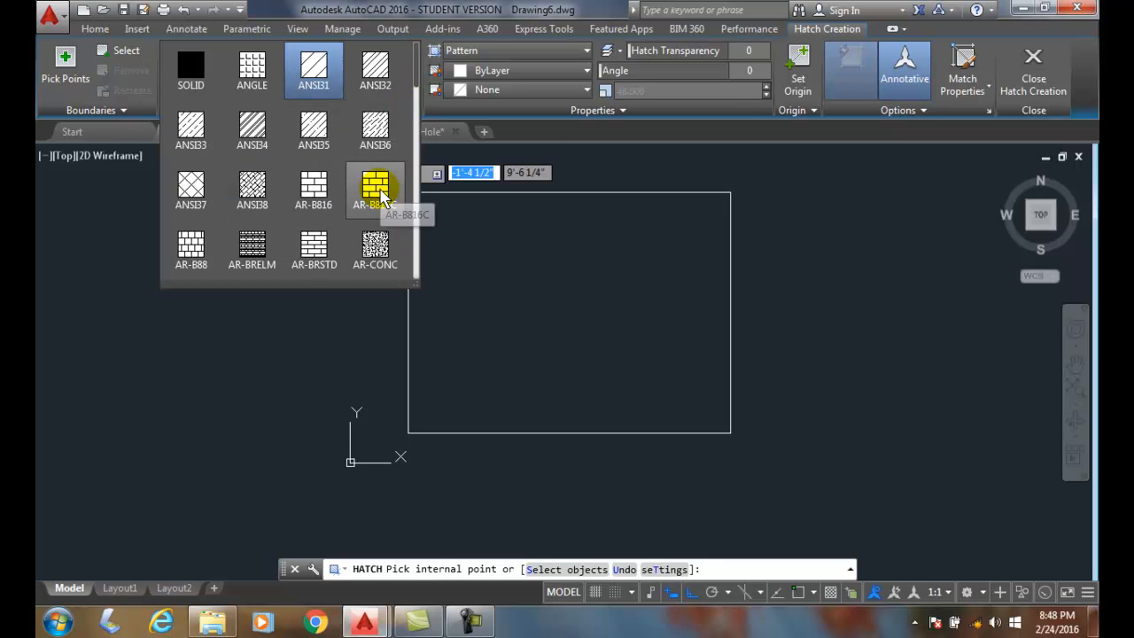
{"action": "left_click", "coordinate": [375, 189]}
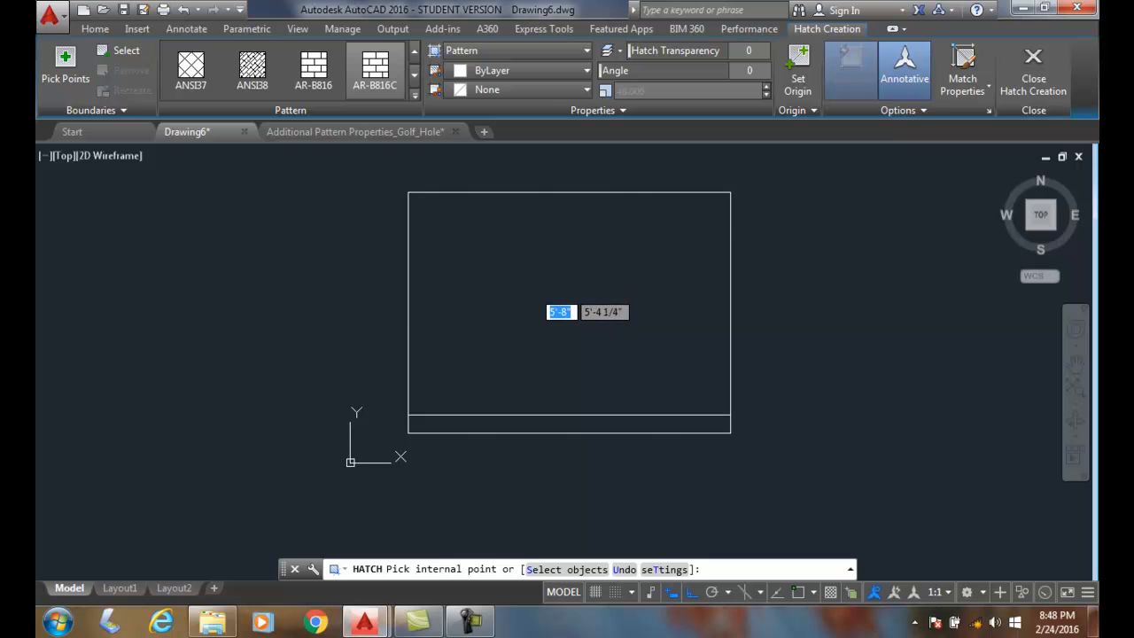
{"action": "left_click", "coordinate": [531, 290]}
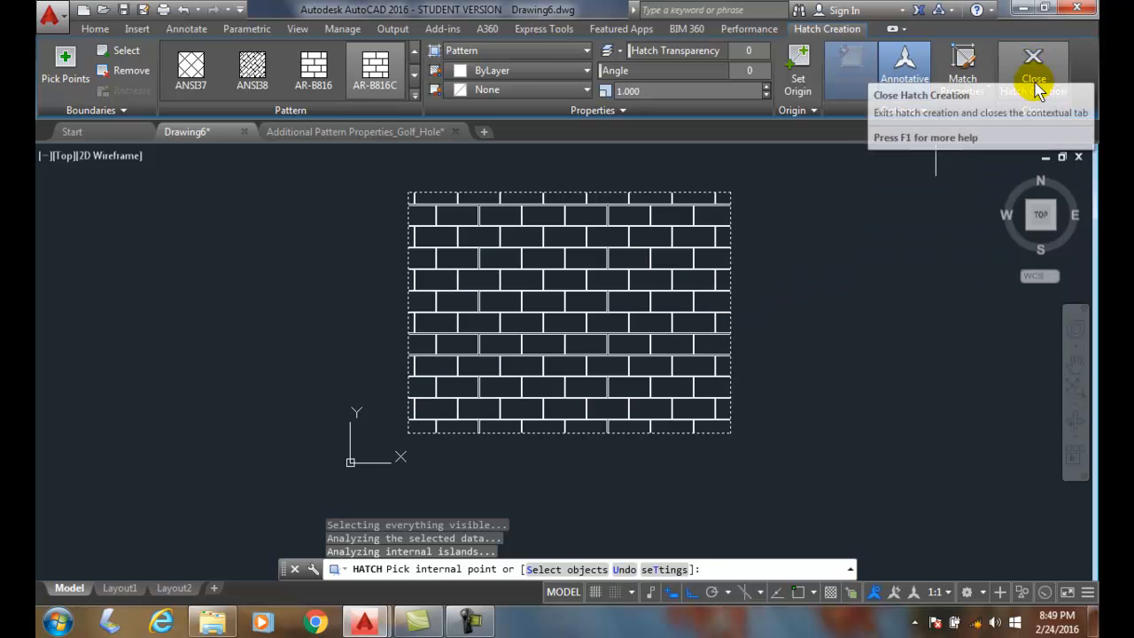
{"action": "left_click", "coordinate": [1031, 65]}
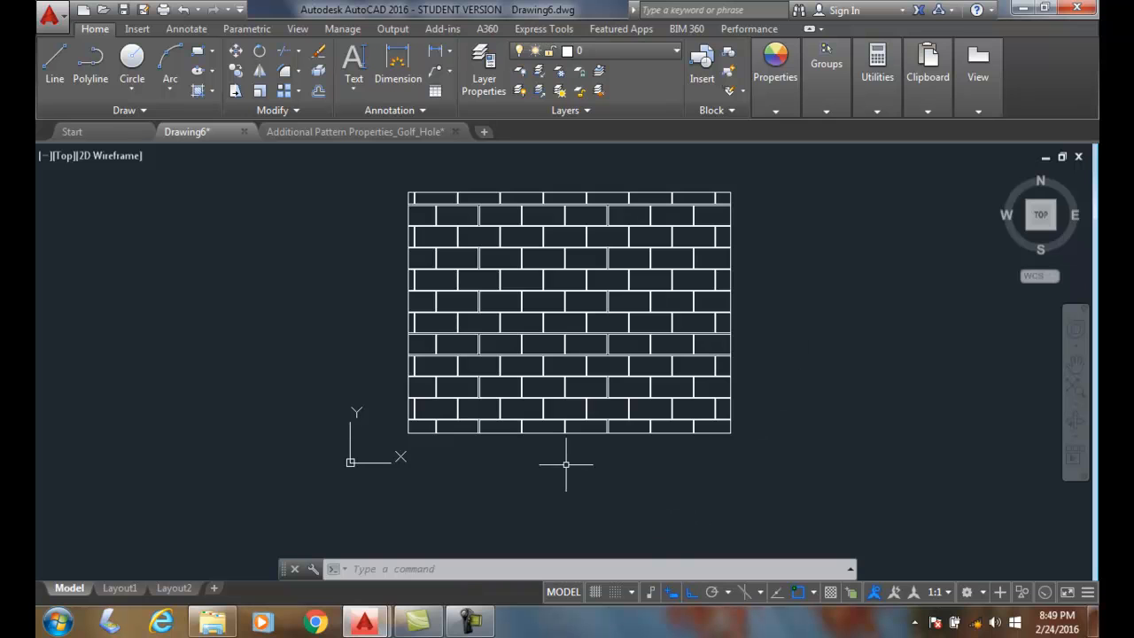
{"action": "mouse_move", "coordinate": [472, 464]}
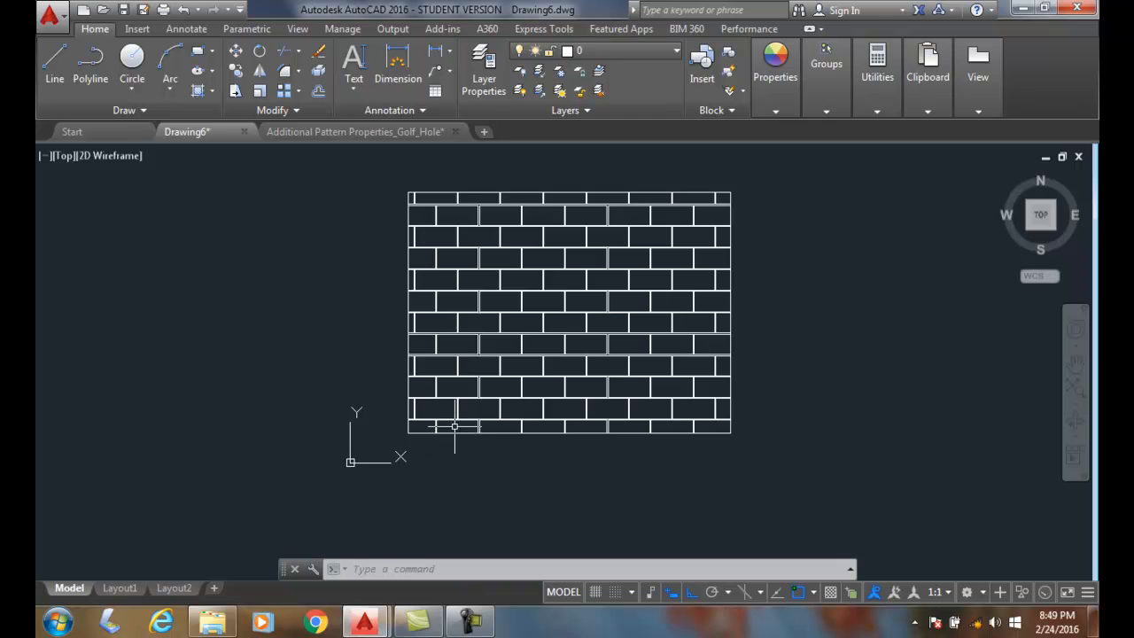
{"action": "mouse_move", "coordinate": [522, 455]}
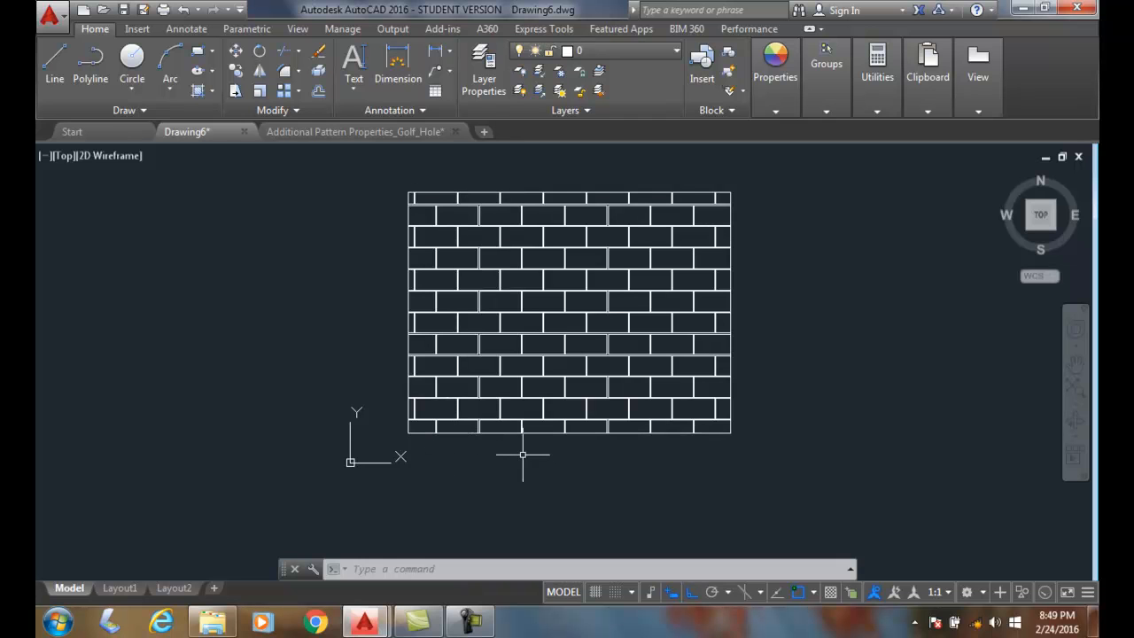
{"action": "mouse_move", "coordinate": [426, 426]}
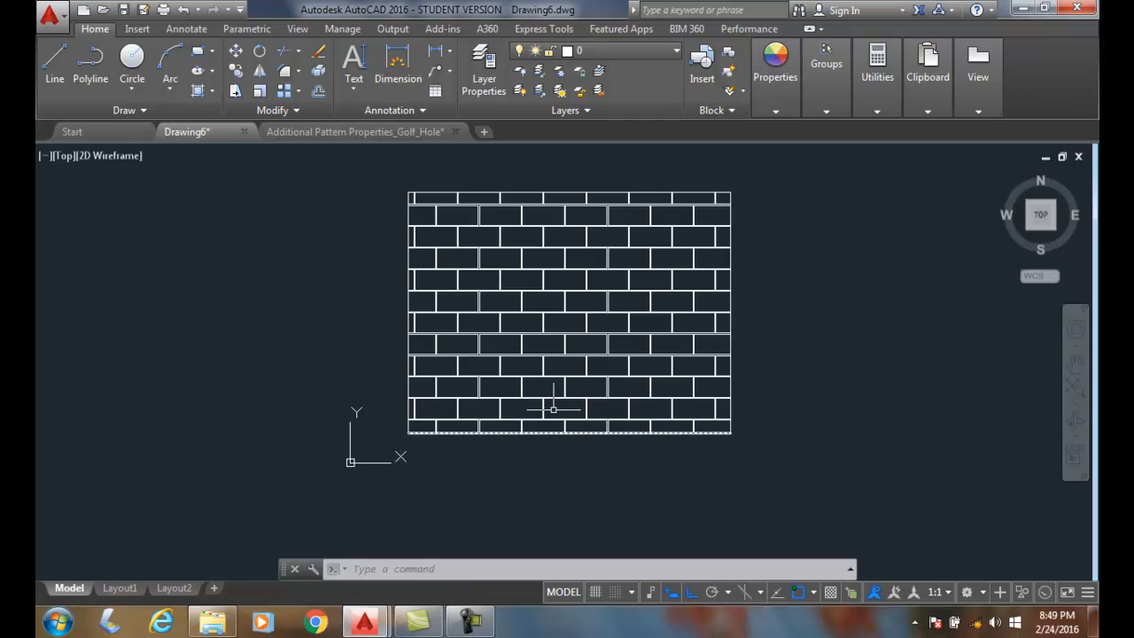
{"action": "mouse_move", "coordinate": [562, 299]}
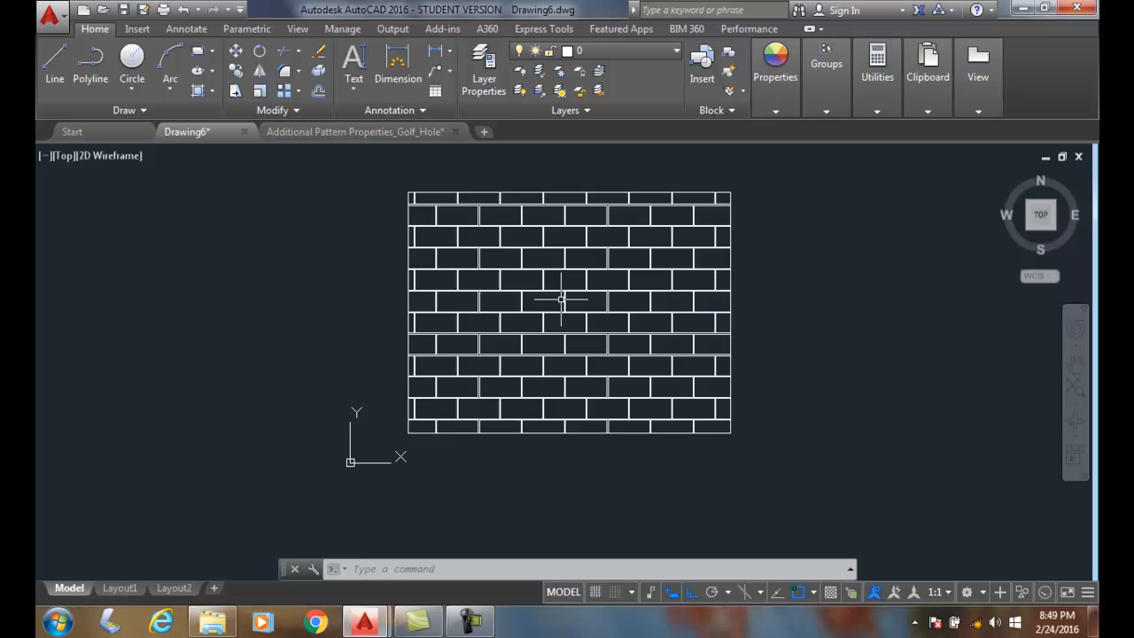
- Select the brick hatch inside the rectangle to bring up the Hatch Editor
{"action": "left_click", "coordinate": [569, 312]}
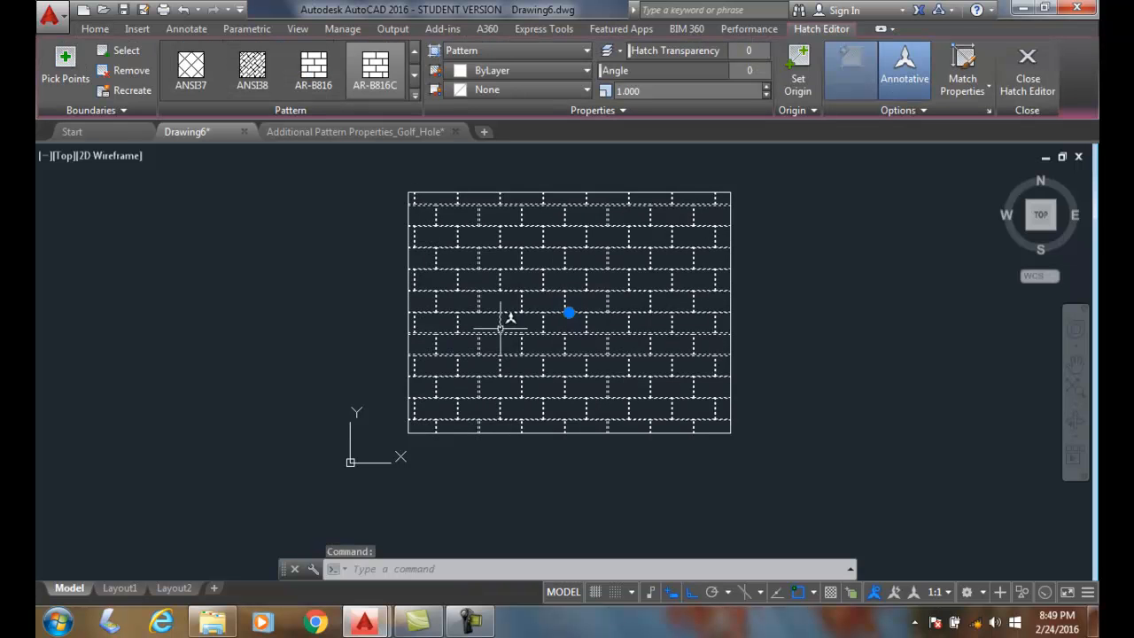
{"action": "mouse_move", "coordinate": [718, 213]}
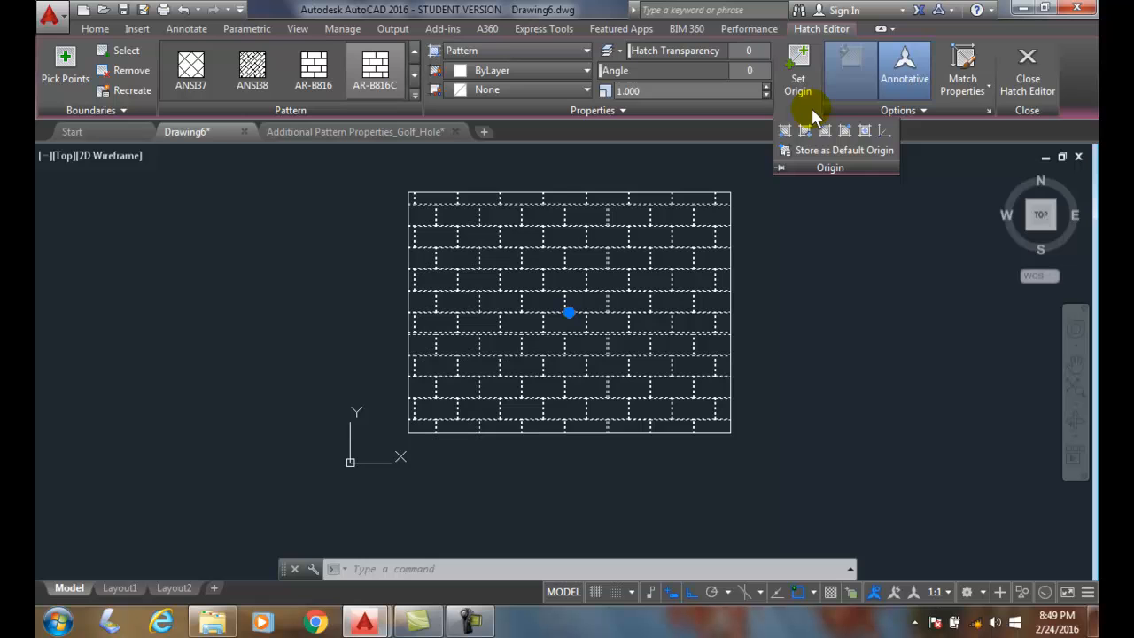
{"action": "mouse_move", "coordinate": [784, 130]}
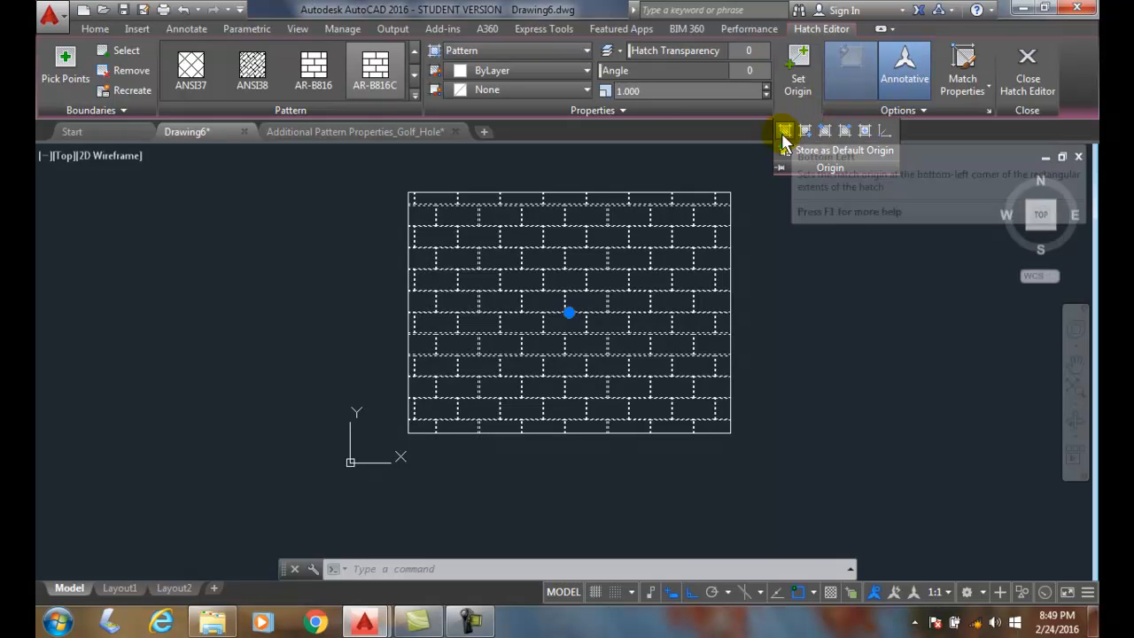
{"action": "mouse_move", "coordinate": [783, 131]}
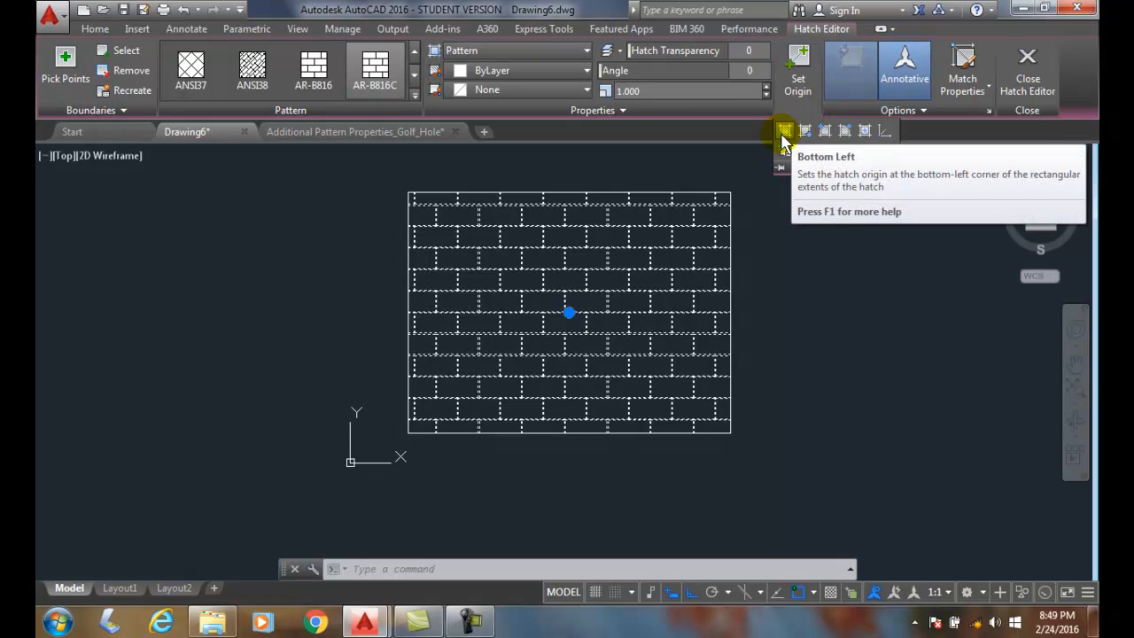
{"action": "mouse_move", "coordinate": [823, 131]}
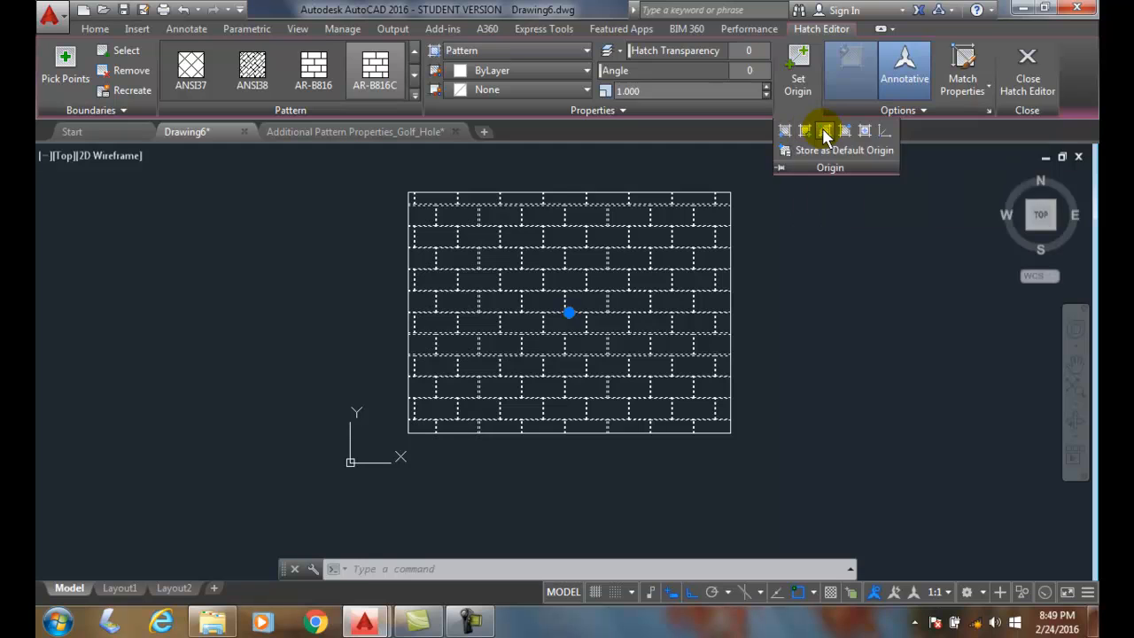
{"action": "mouse_move", "coordinate": [824, 130]}
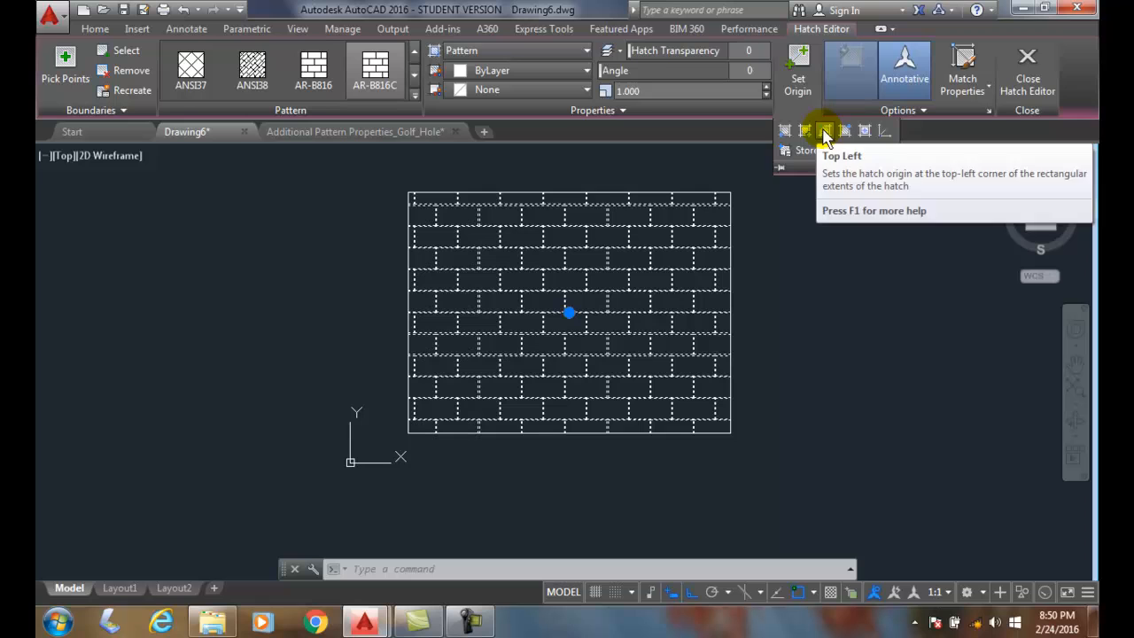
{"action": "mouse_move", "coordinate": [865, 130]}
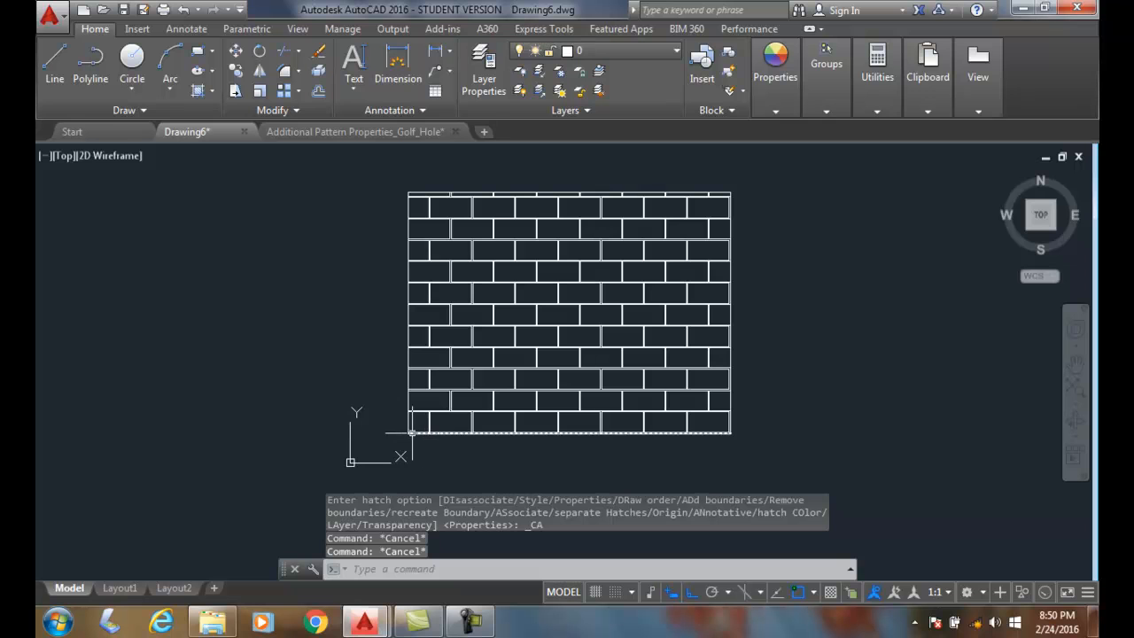
{"action": "mouse_move", "coordinate": [690, 428]}
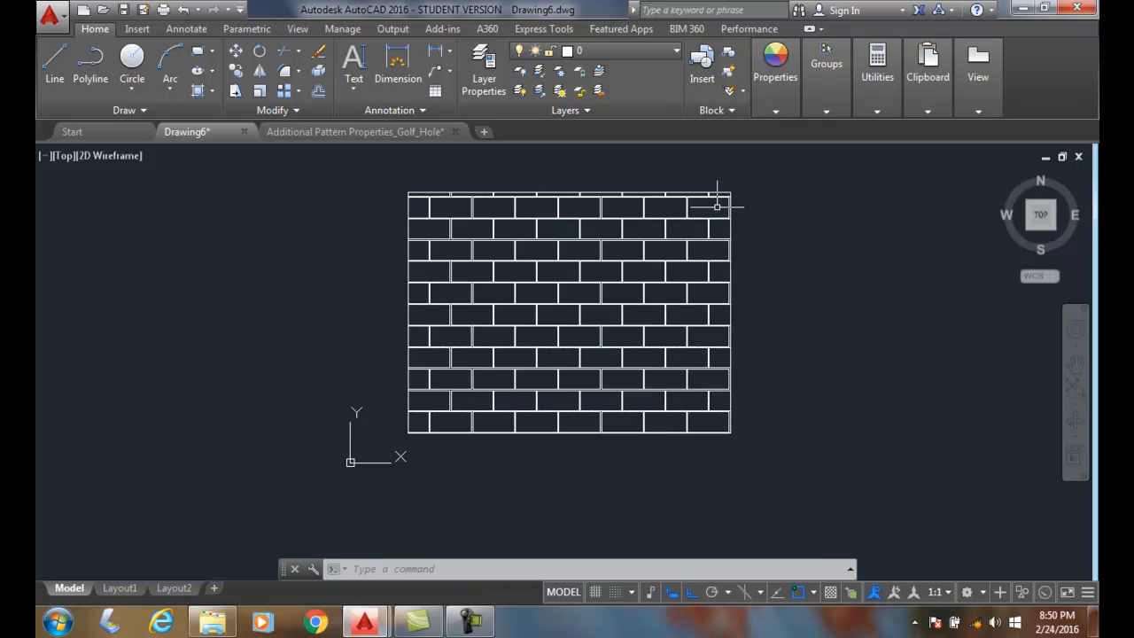
{"action": "mouse_move", "coordinate": [372, 188]}
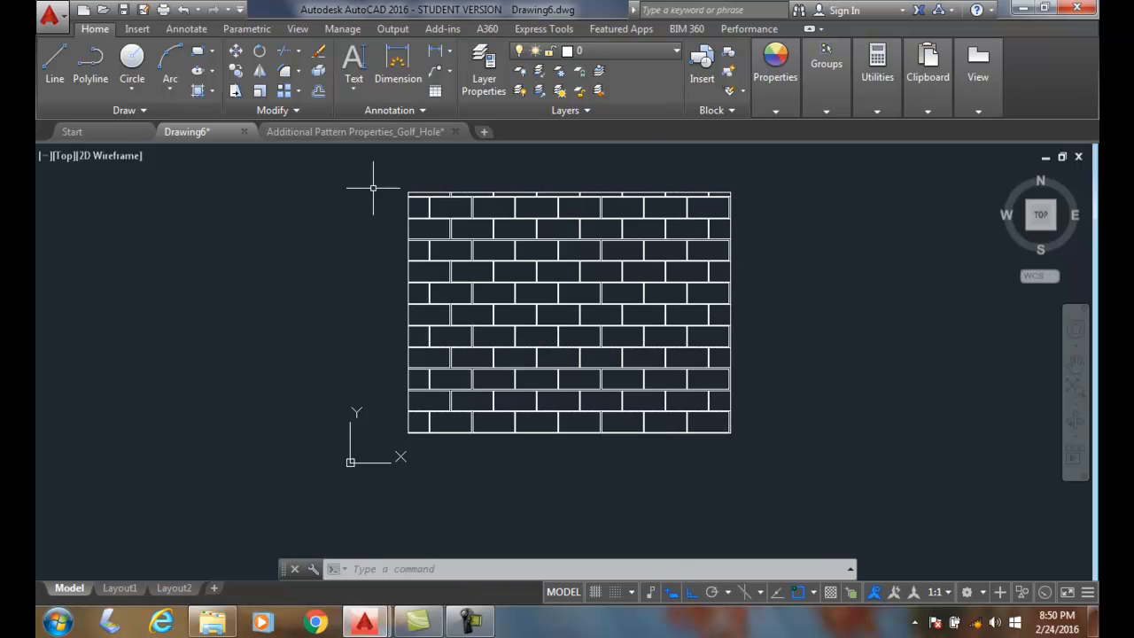
{"action": "mouse_move", "coordinate": [795, 290]}
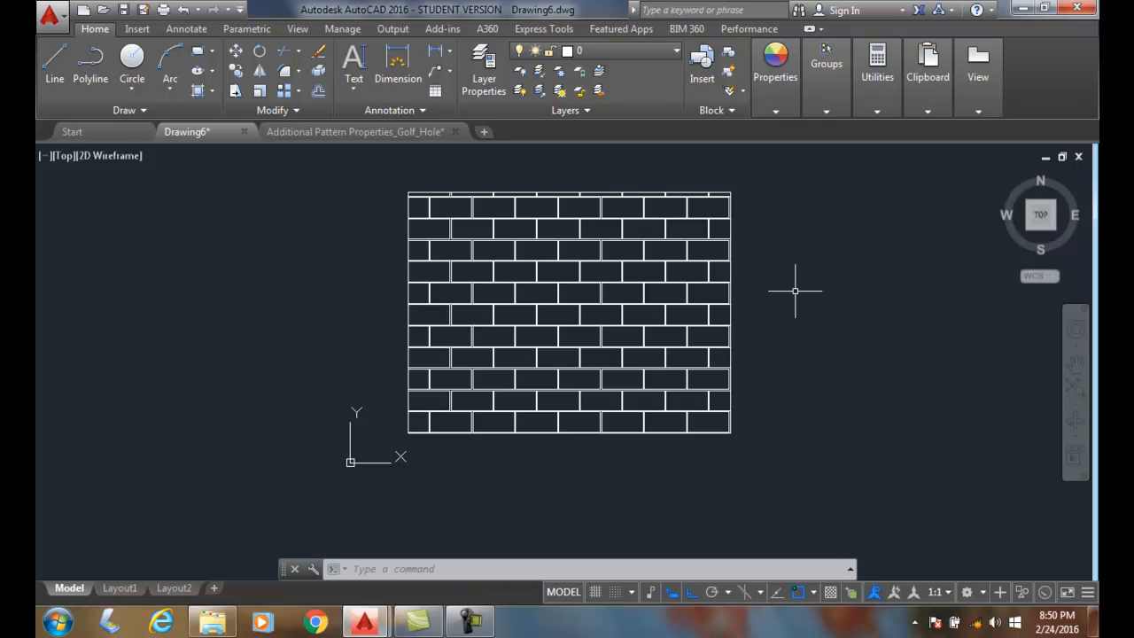
{"action": "mouse_move", "coordinate": [770, 295]}
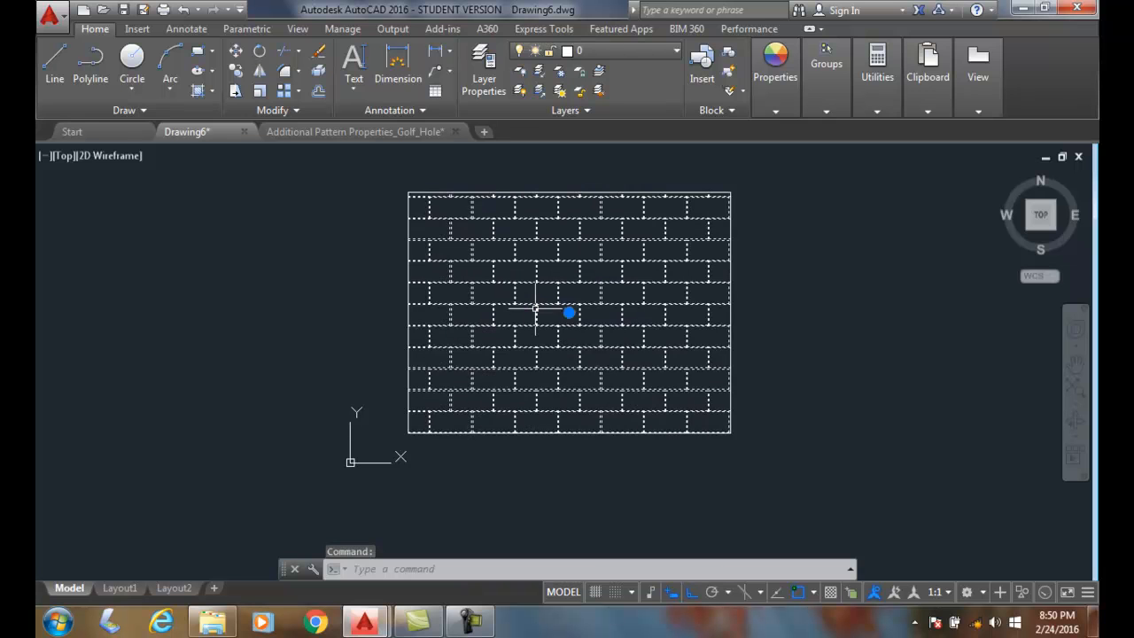
- Hatch the rectangle again with the origin set to Bottom Left, then close Hatch Creation
{"action": "left_click", "coordinate": [568, 312]}
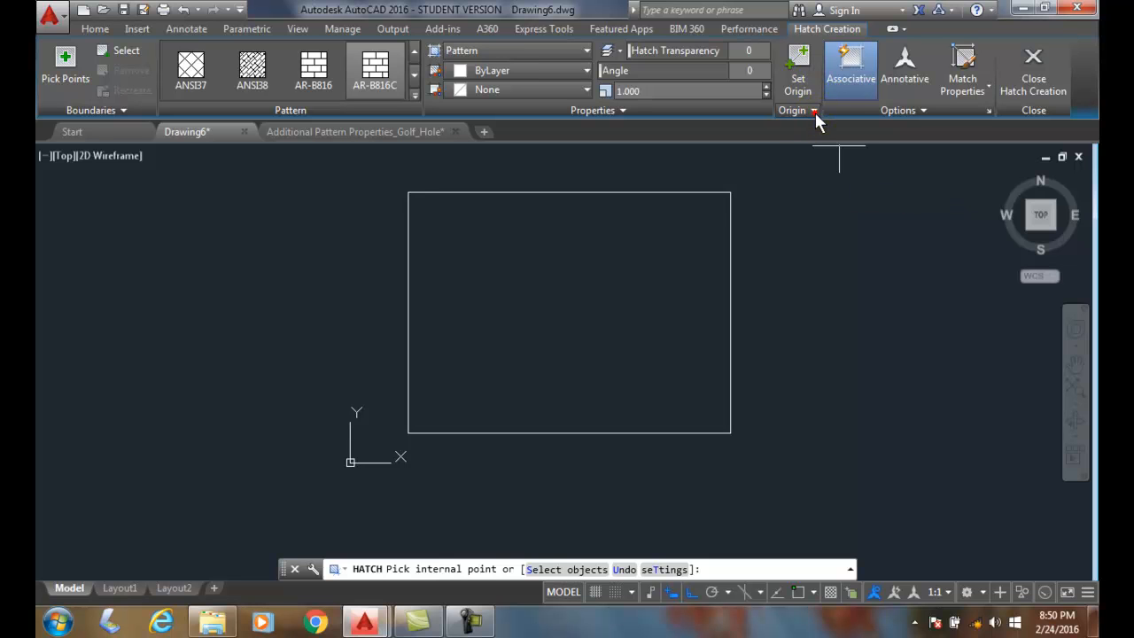
{"action": "left_click", "coordinate": [812, 110]}
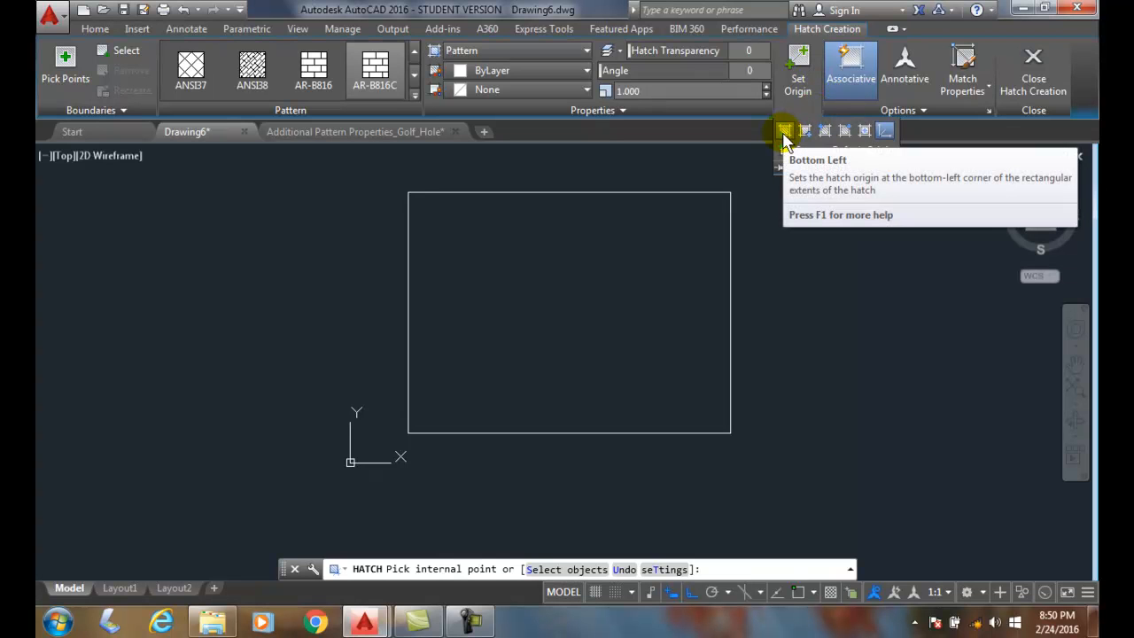
{"action": "left_click", "coordinate": [784, 130]}
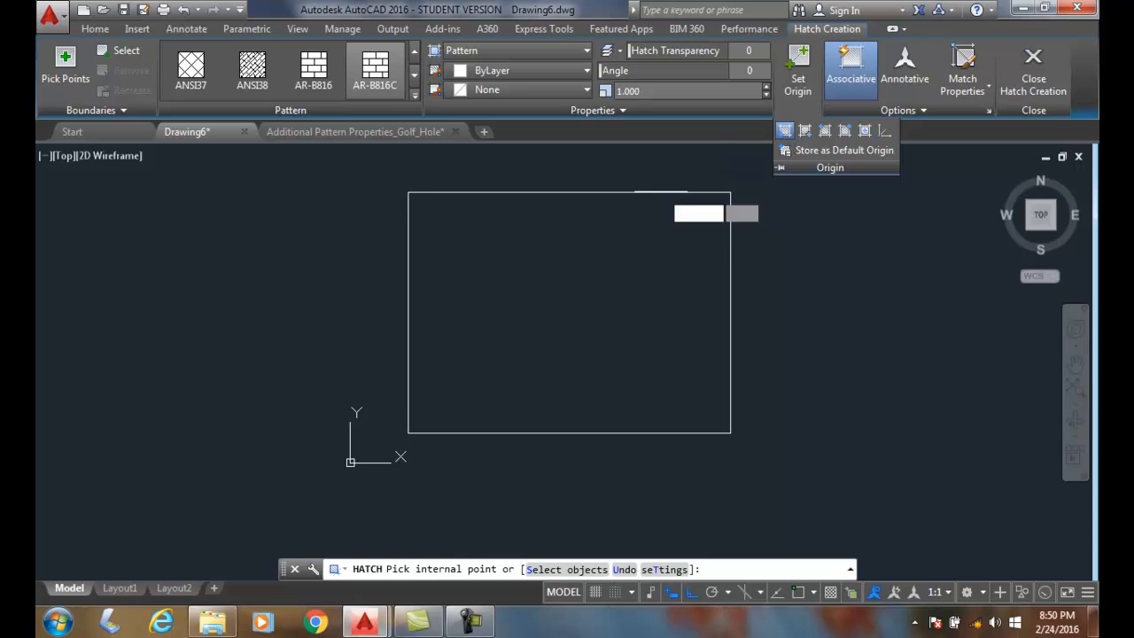
{"action": "left_click", "coordinate": [570, 310]}
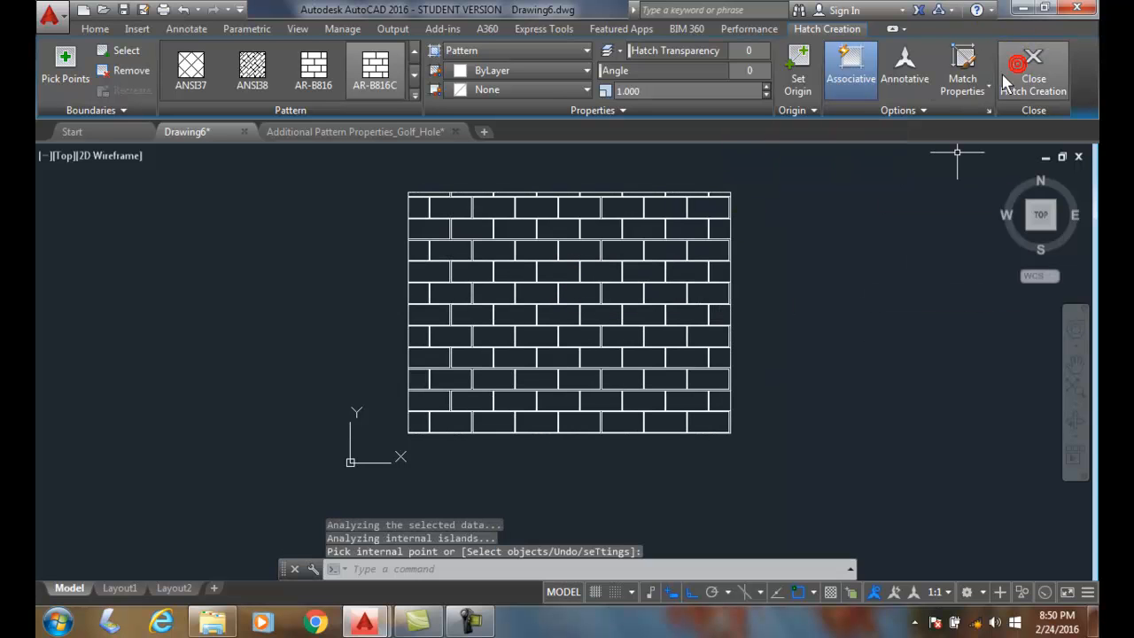
{"action": "left_click", "coordinate": [1020, 67]}
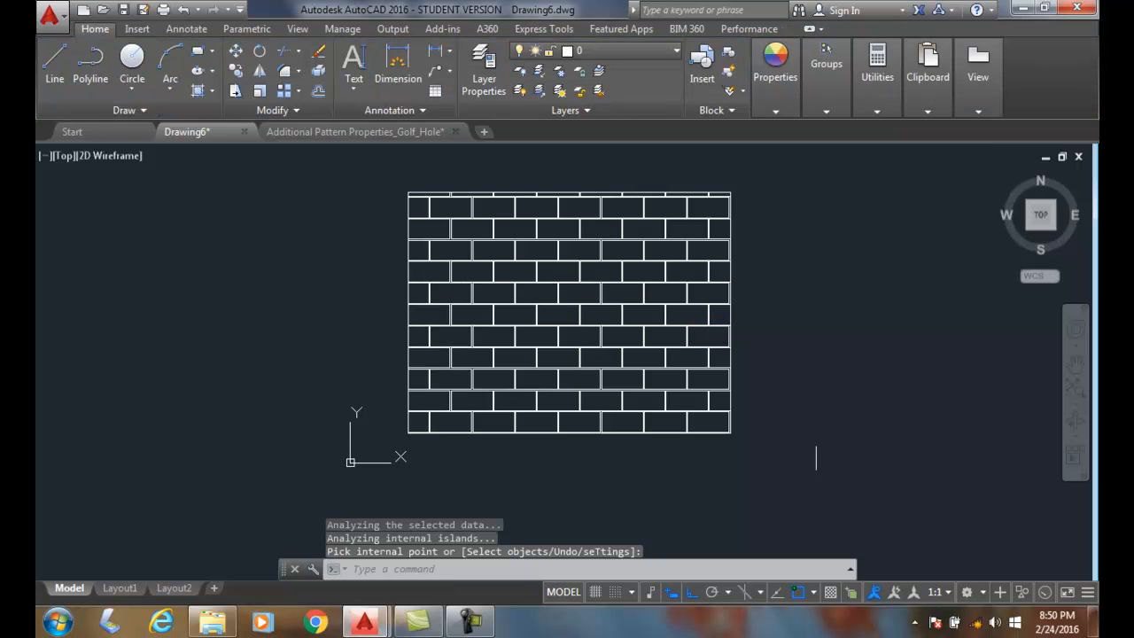